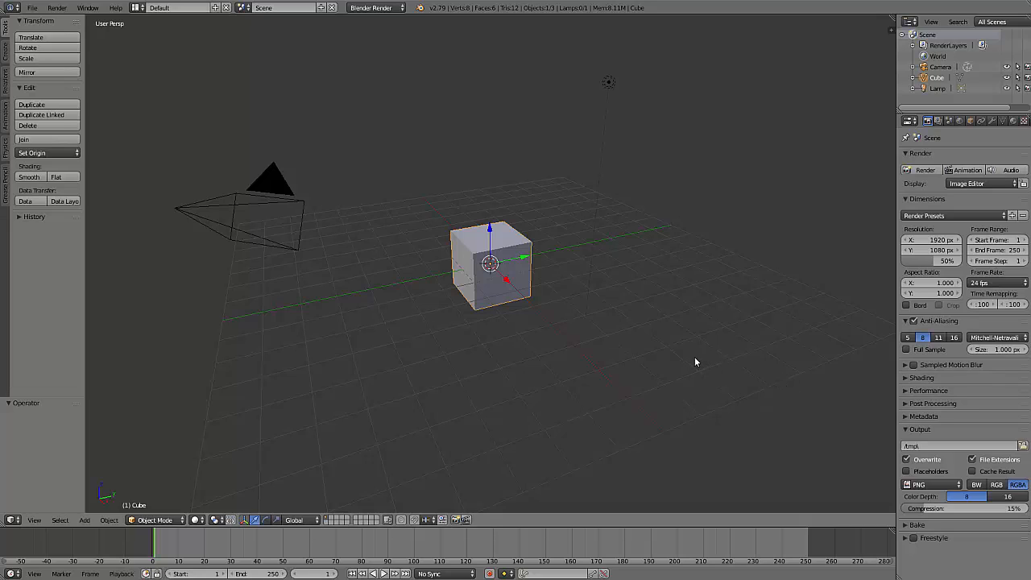
mouse_move(669, 334)
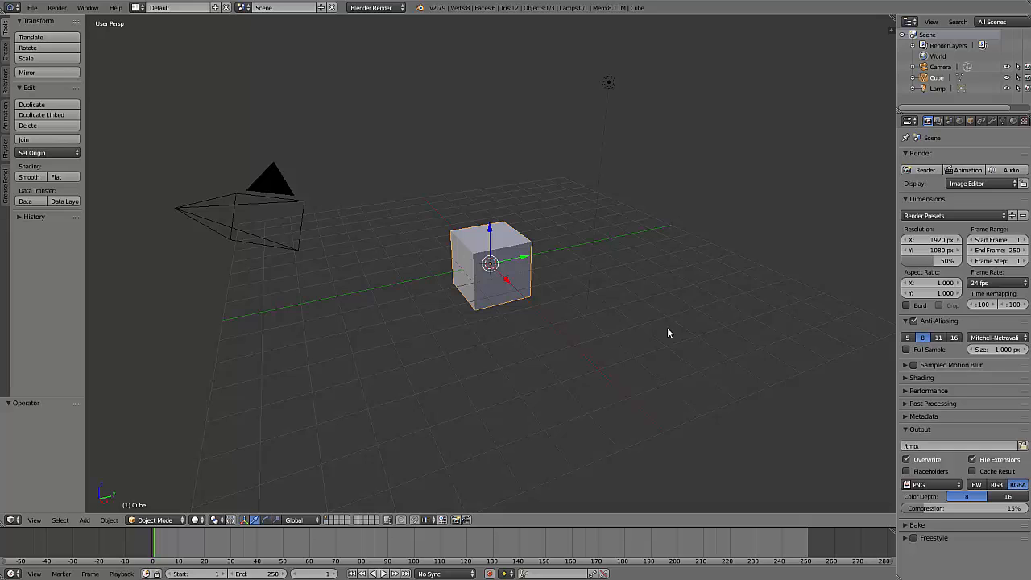
mouse_move(666, 324)
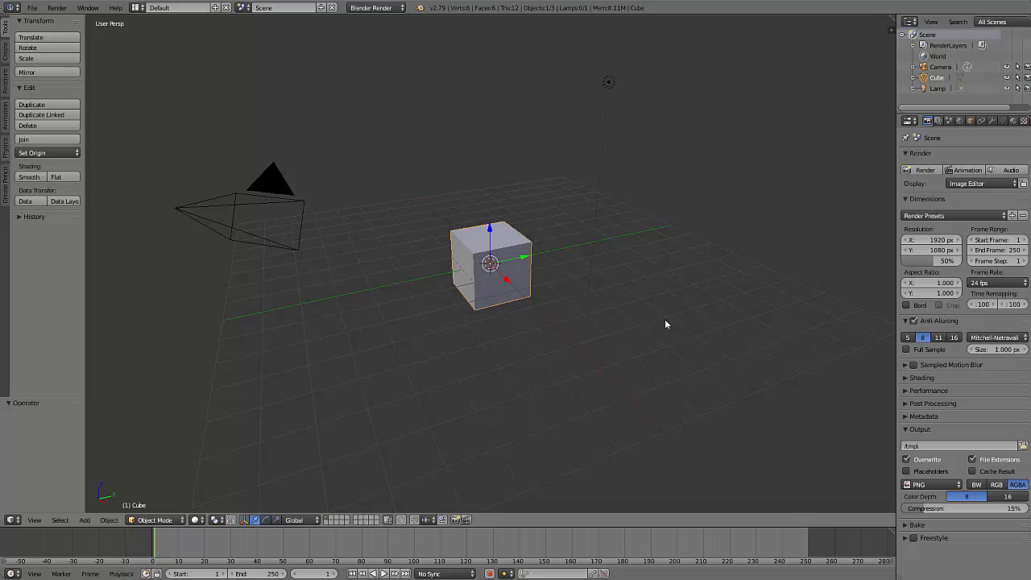
mouse_move(680, 356)
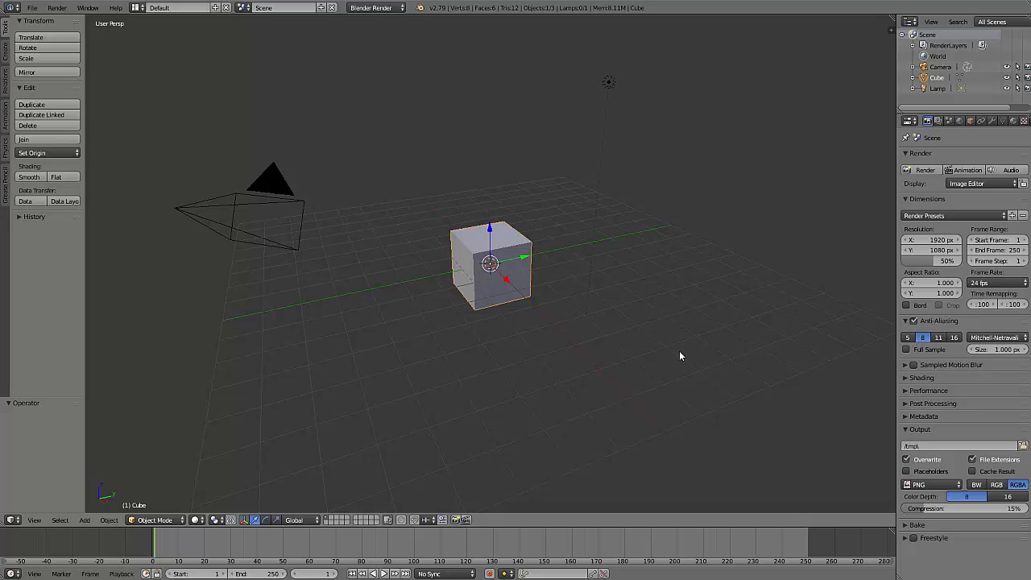
mouse_move(538, 73)
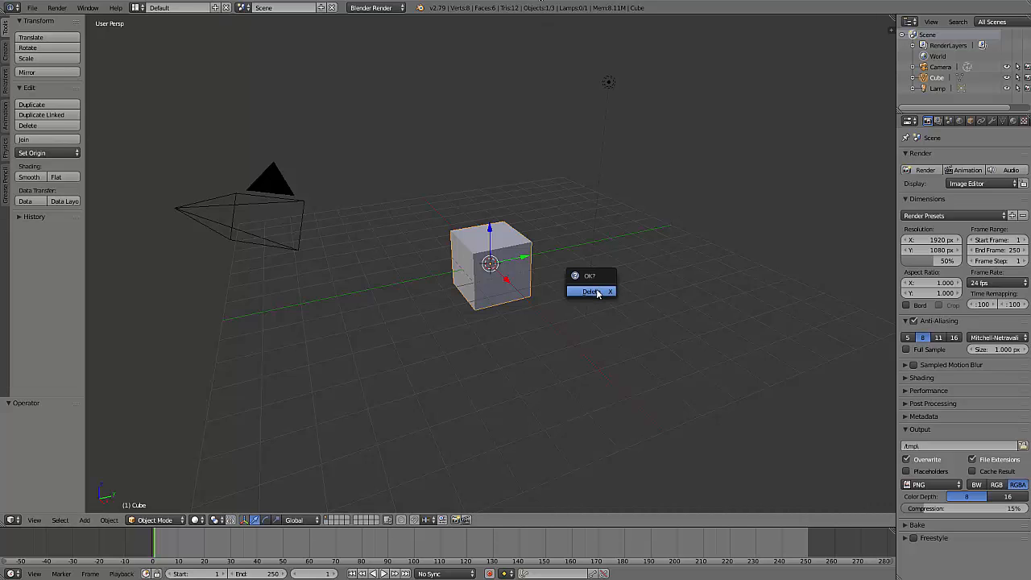
- Delete the default cube and add a torus mesh at the scene centre
left_click(589, 290)
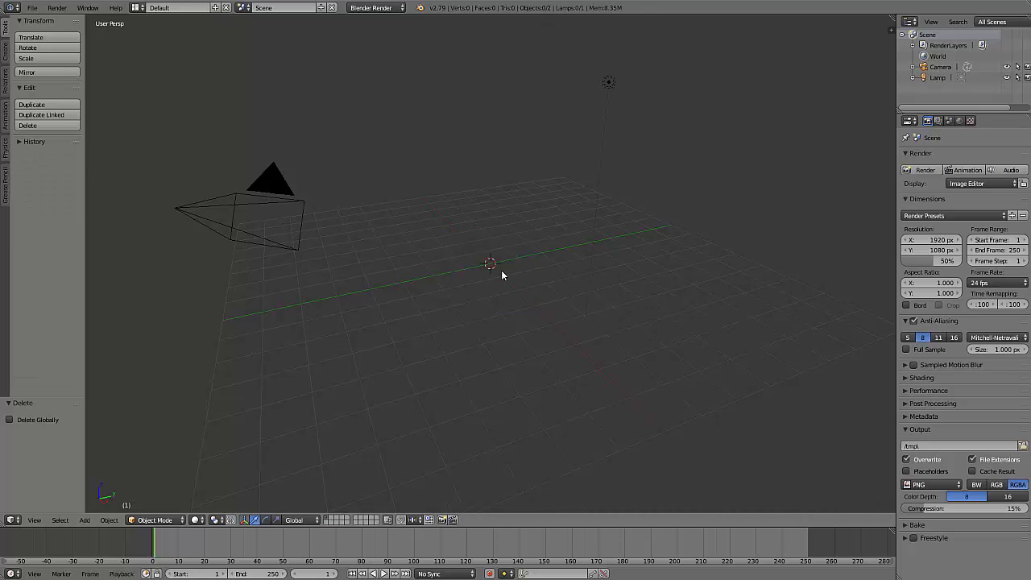
left_click(84, 519)
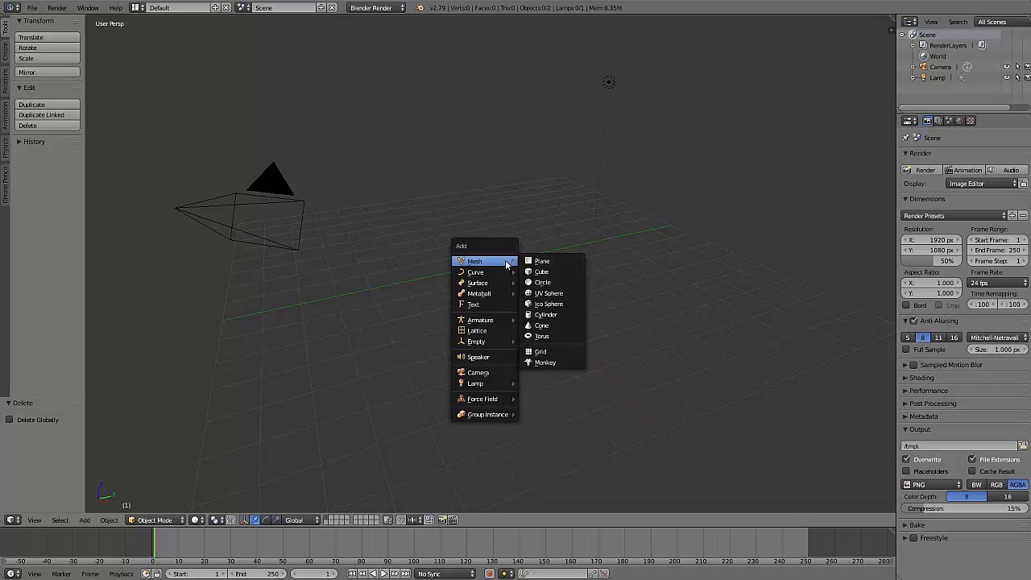
mouse_move(544, 337)
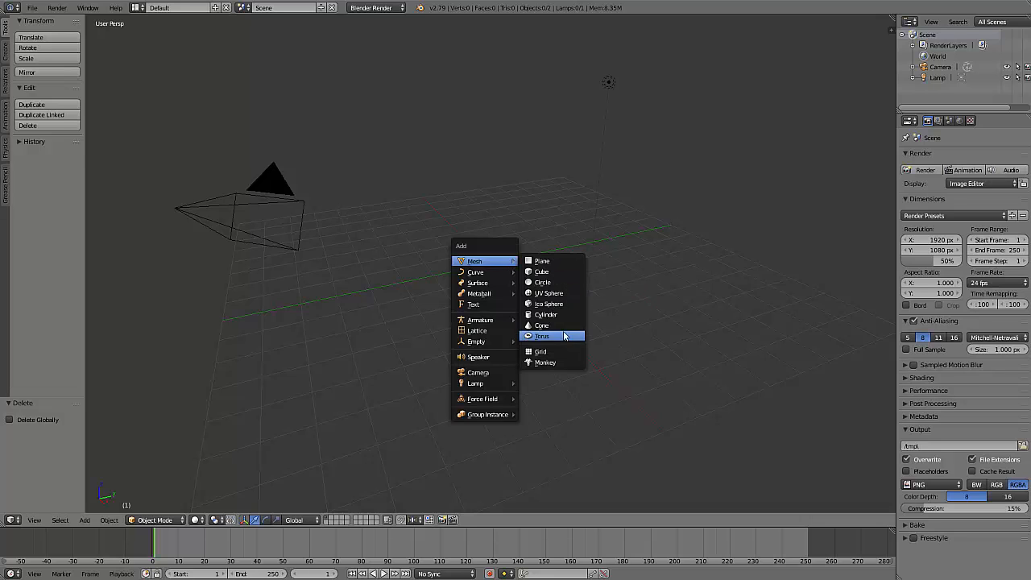
left_click(541, 337)
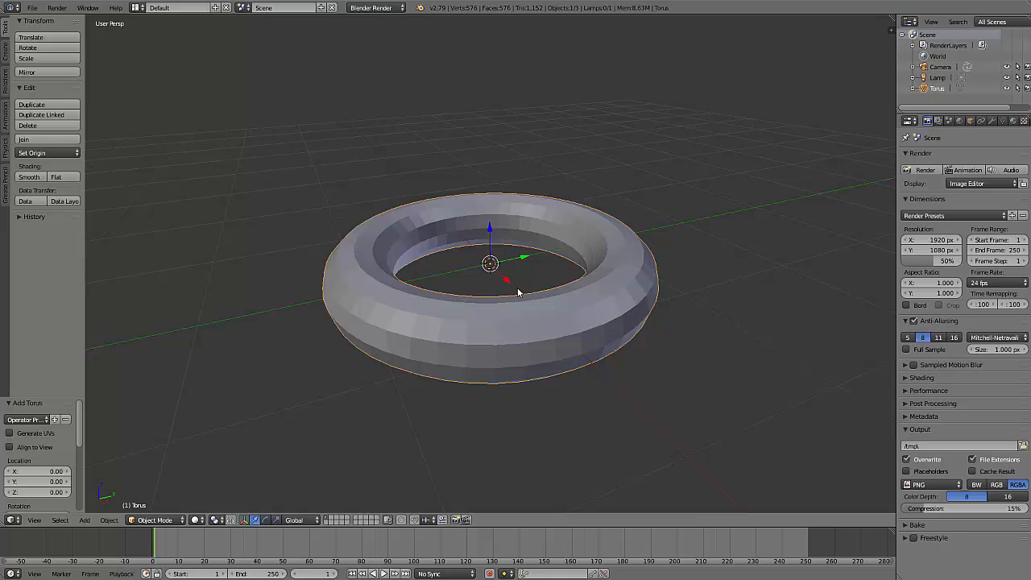
mouse_move(717, 240)
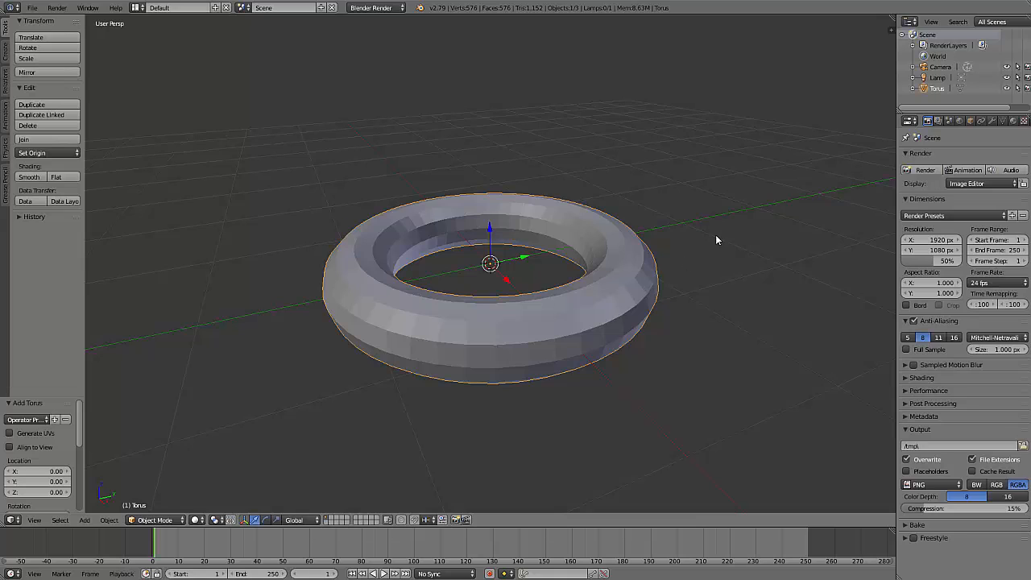
mouse_move(712, 316)
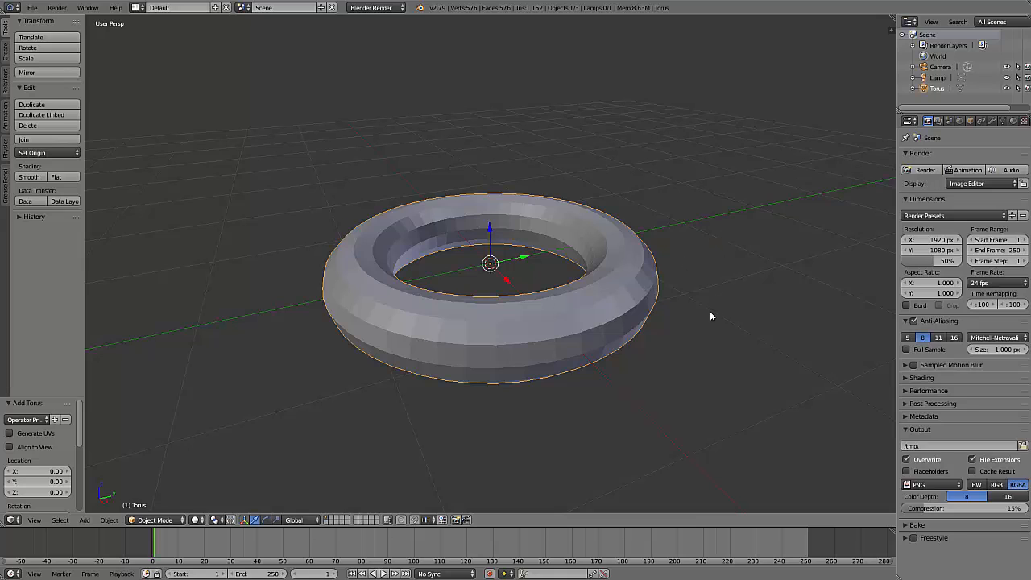
mouse_move(711, 326)
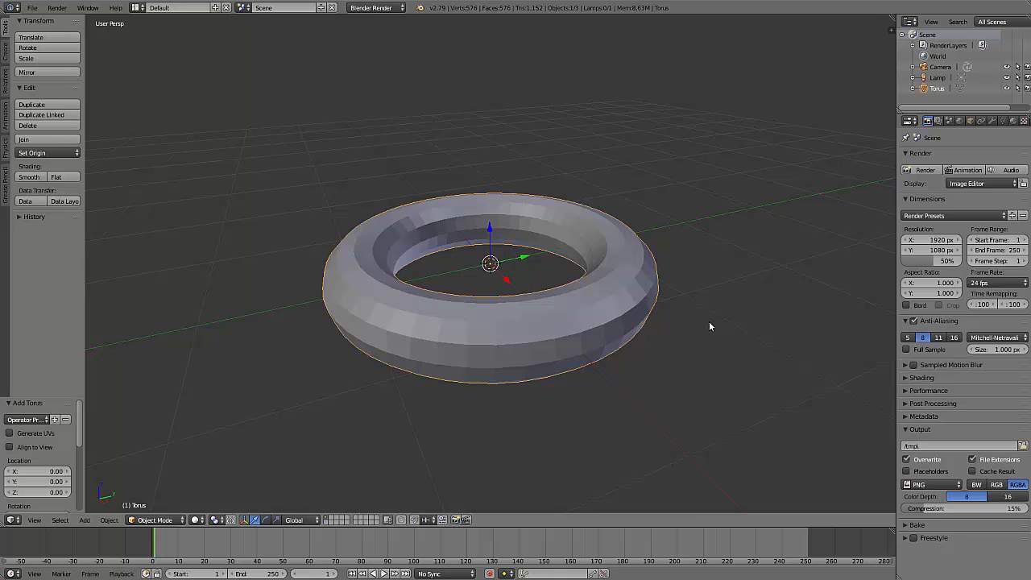
mouse_move(706, 294)
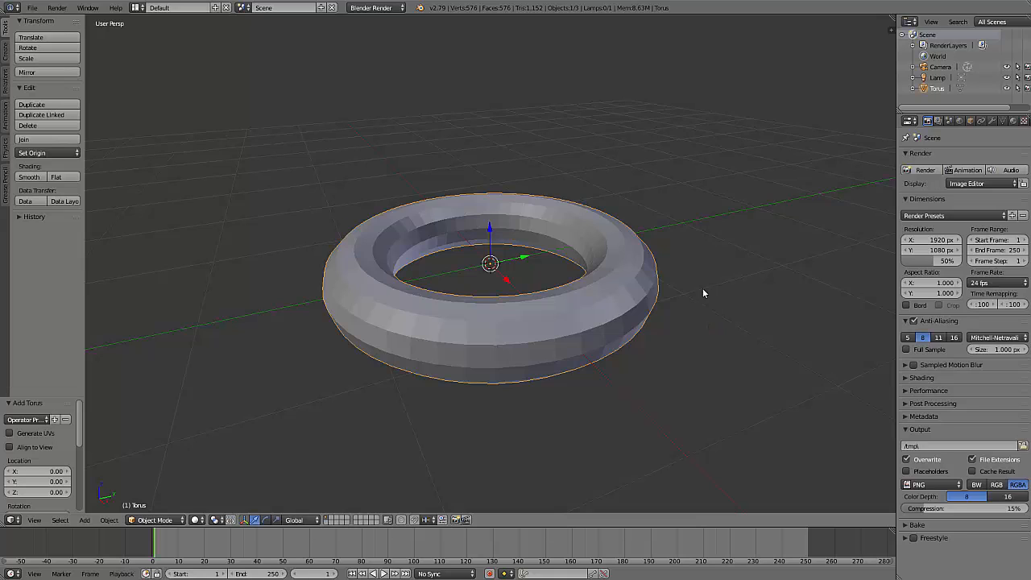
mouse_move(690, 218)
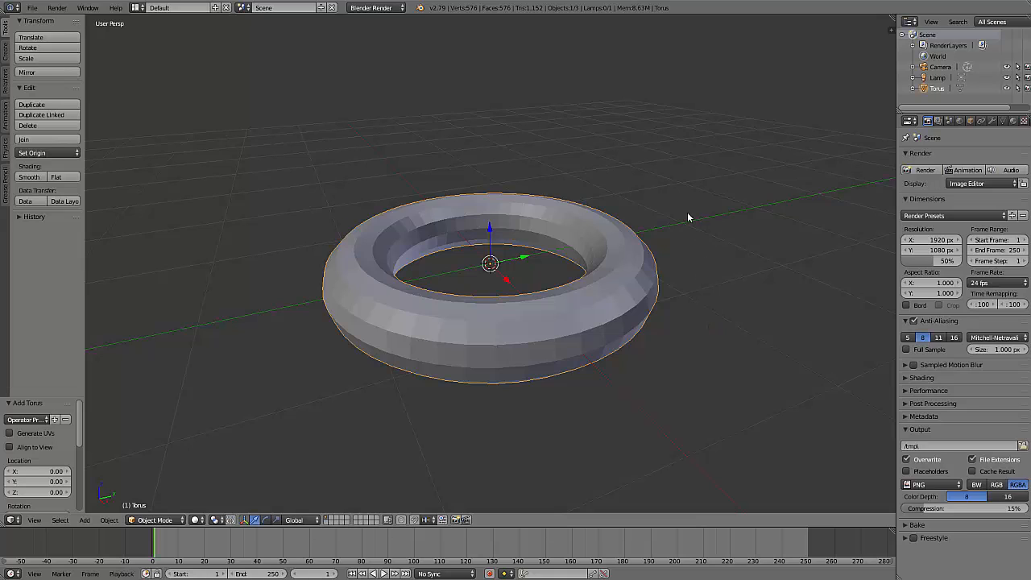
- Enter Edit Mode on the torus with all of its geometry selected
key("Tab")
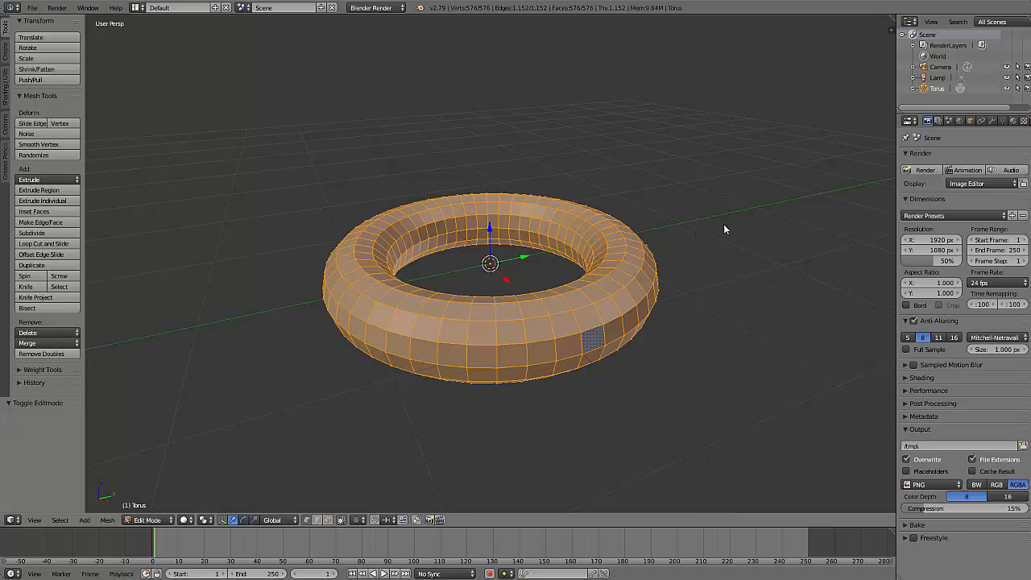
mouse_move(719, 216)
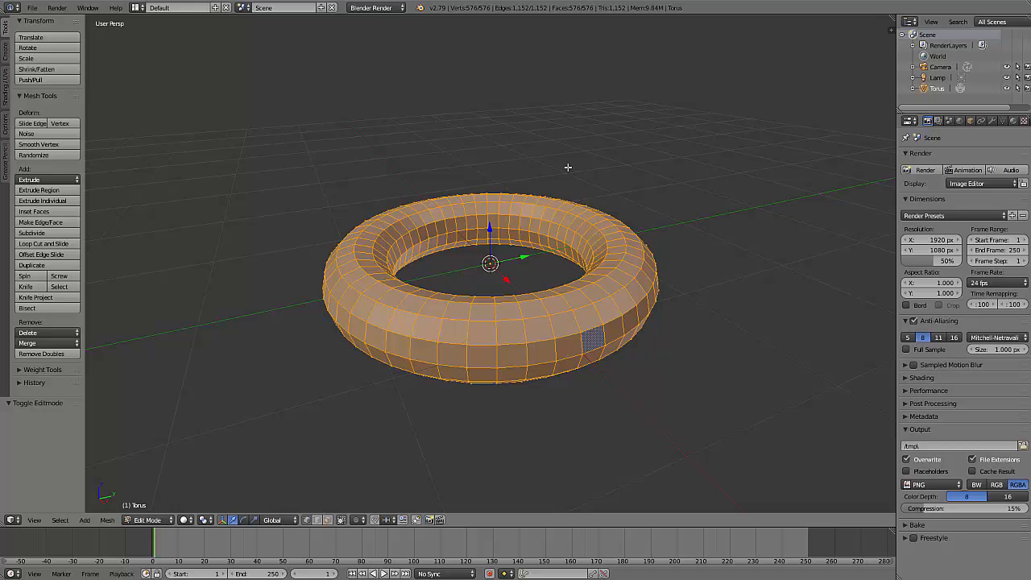
mouse_move(728, 206)
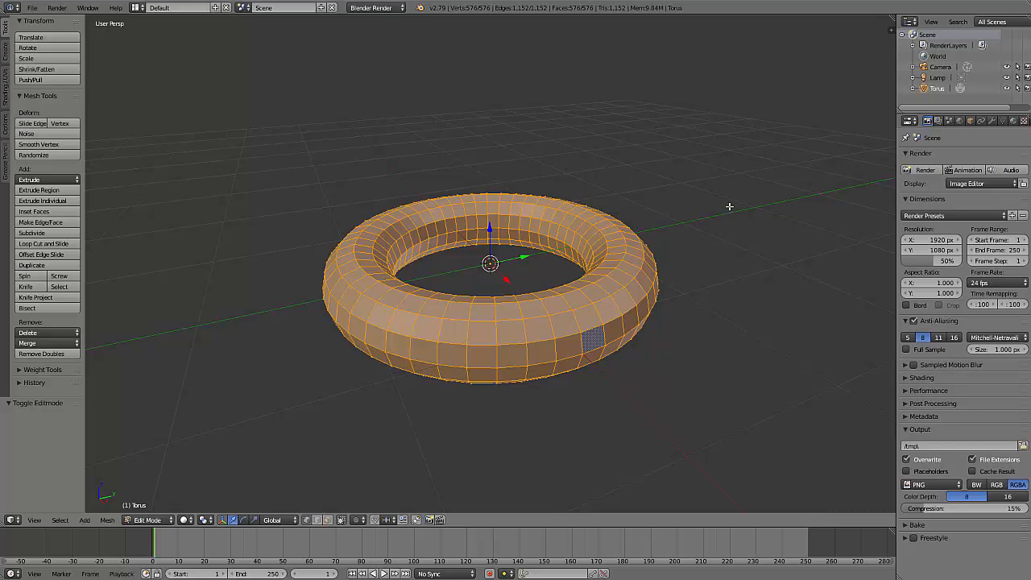
mouse_move(729, 199)
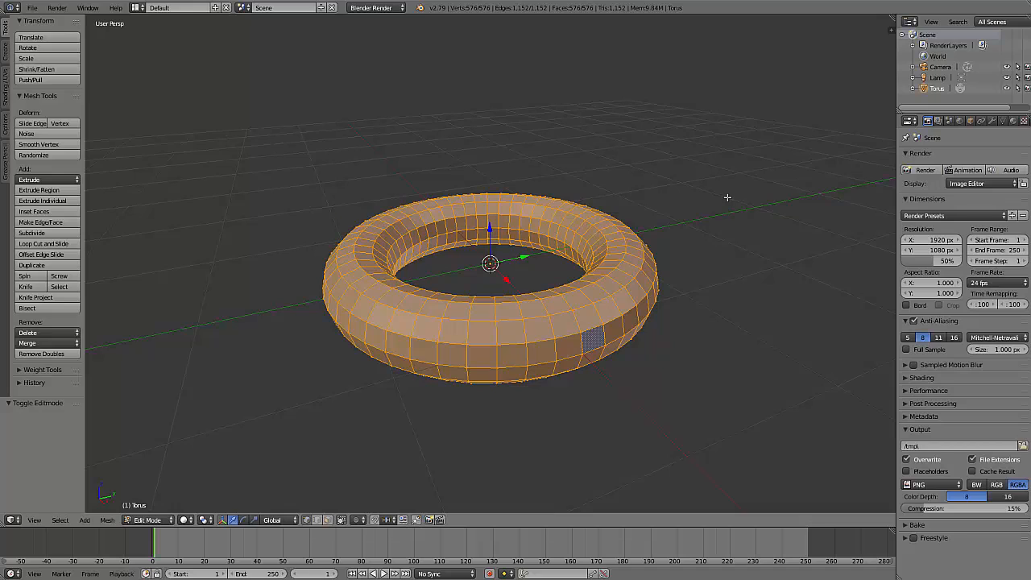
mouse_move(687, 173)
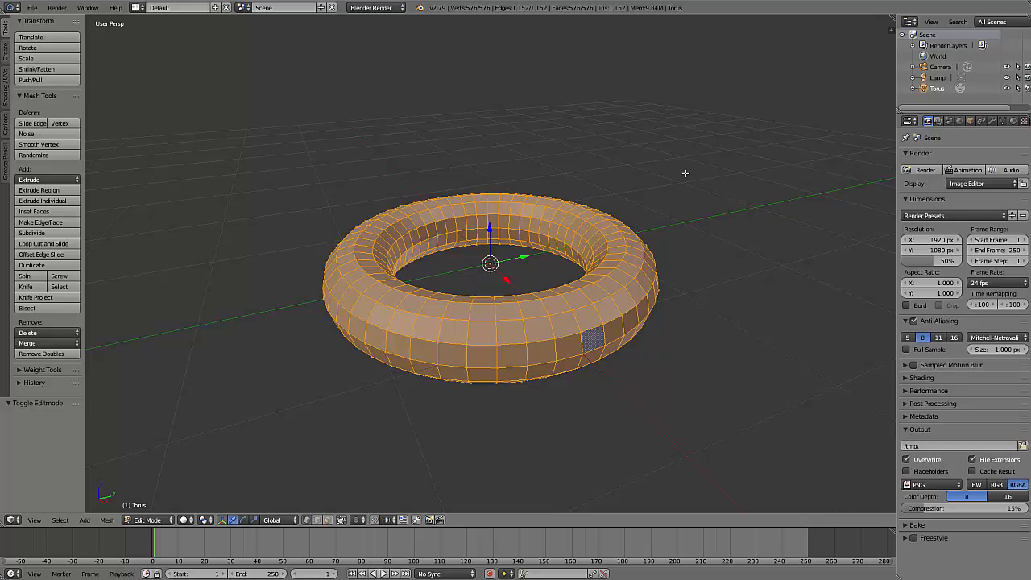
mouse_move(707, 153)
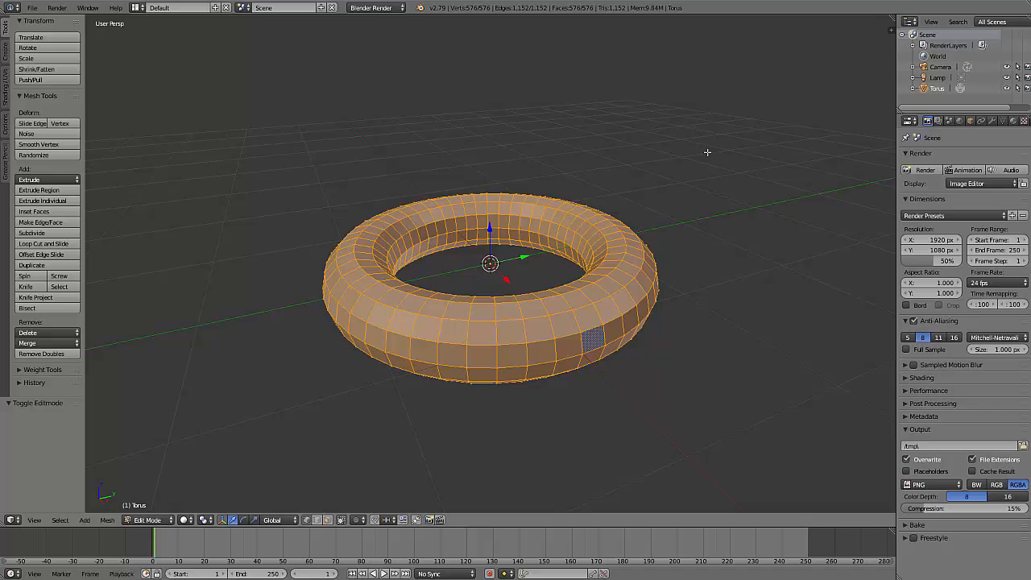
mouse_move(722, 144)
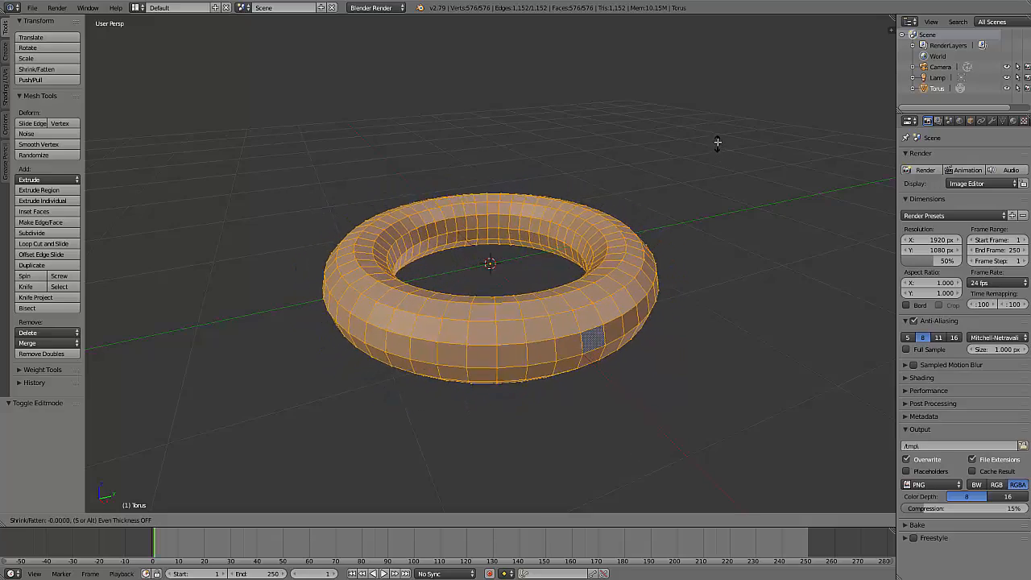
mouse_move(715, 158)
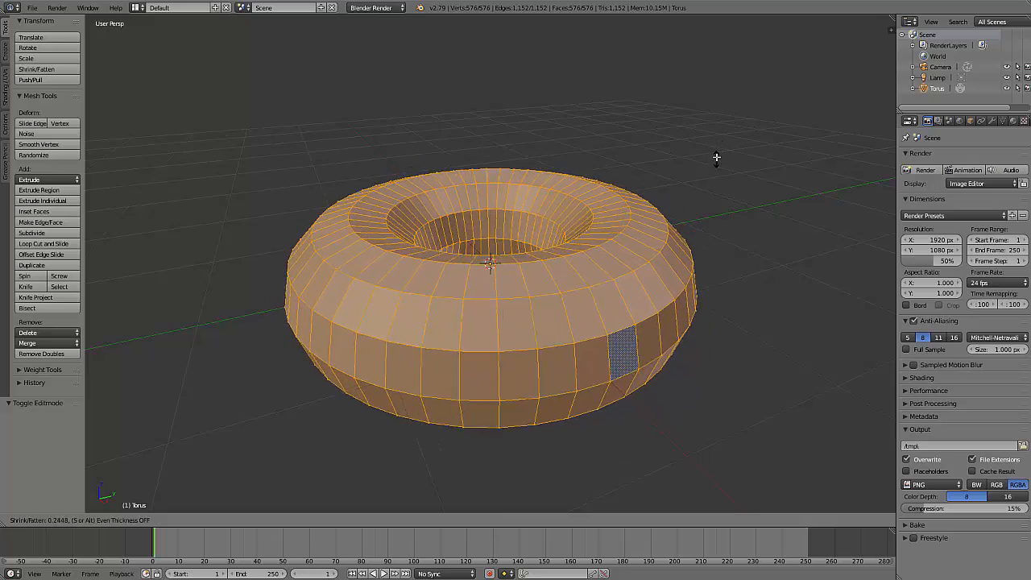
mouse_move(716, 149)
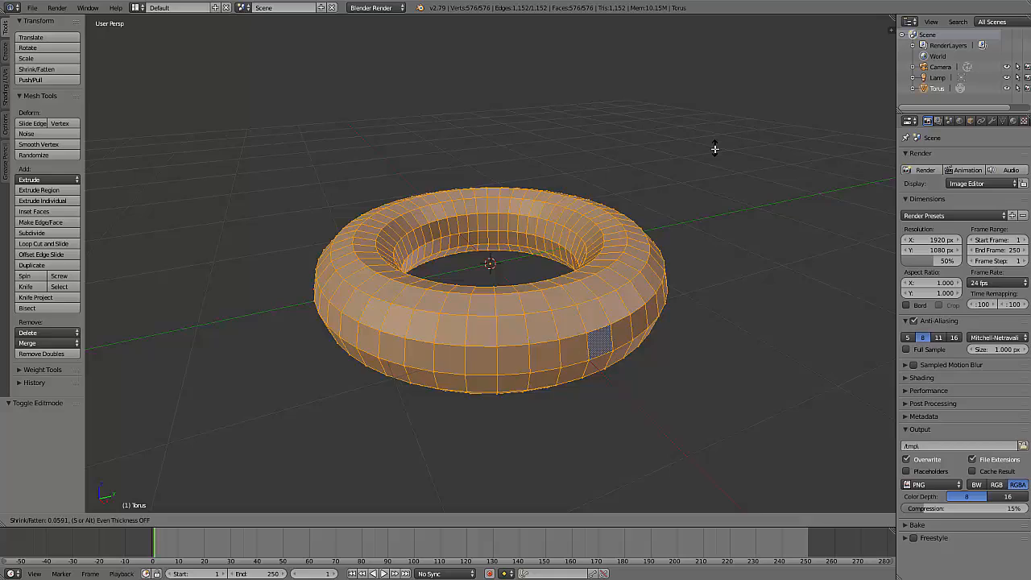
mouse_move(713, 136)
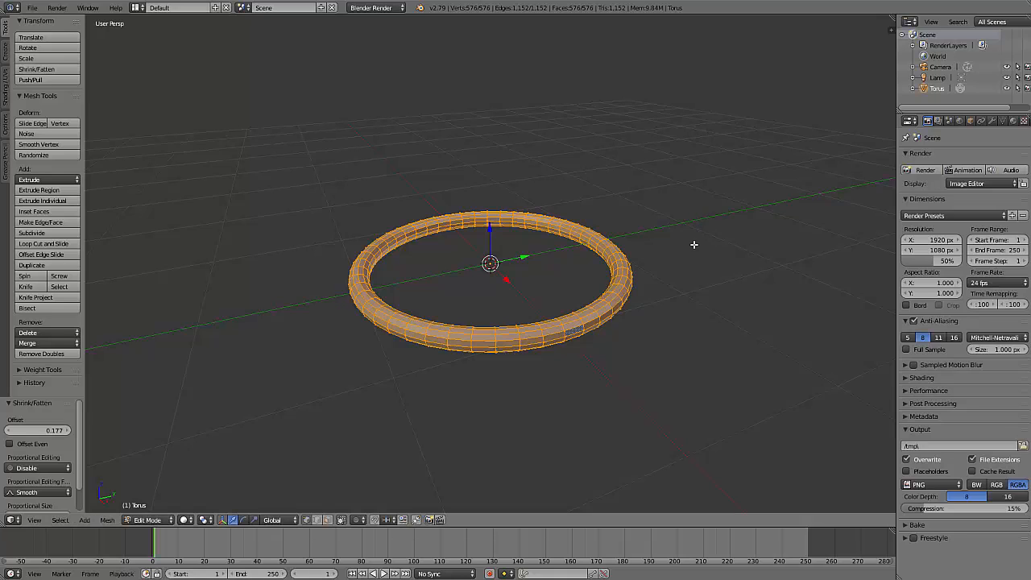
mouse_move(712, 217)
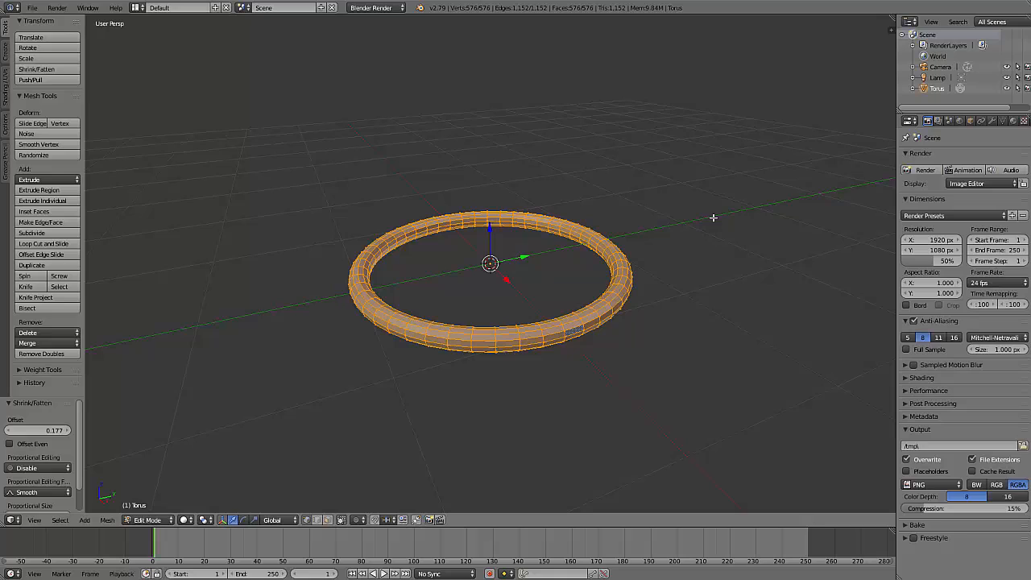
mouse_move(695, 245)
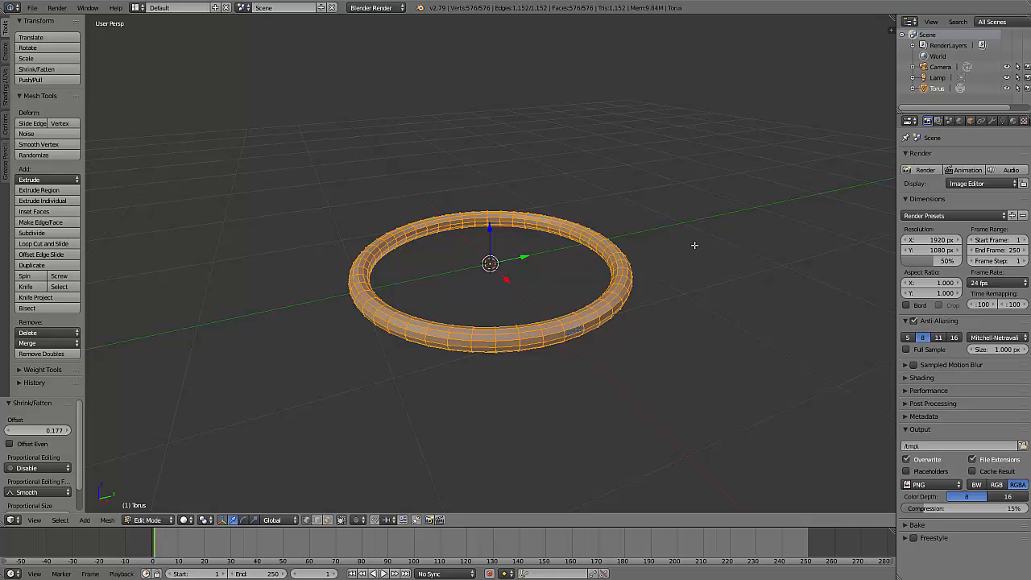
mouse_move(718, 219)
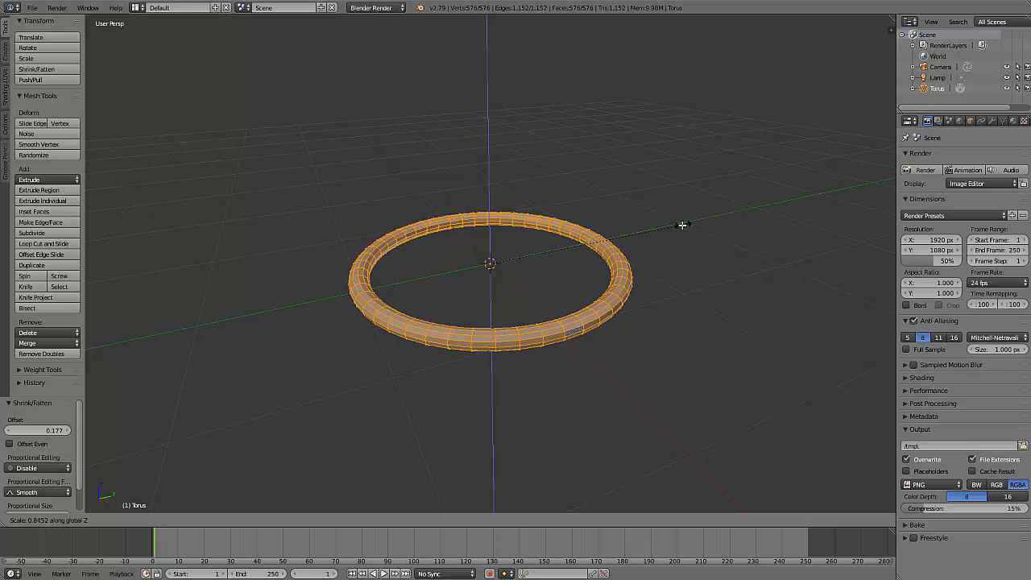
mouse_move(454, 109)
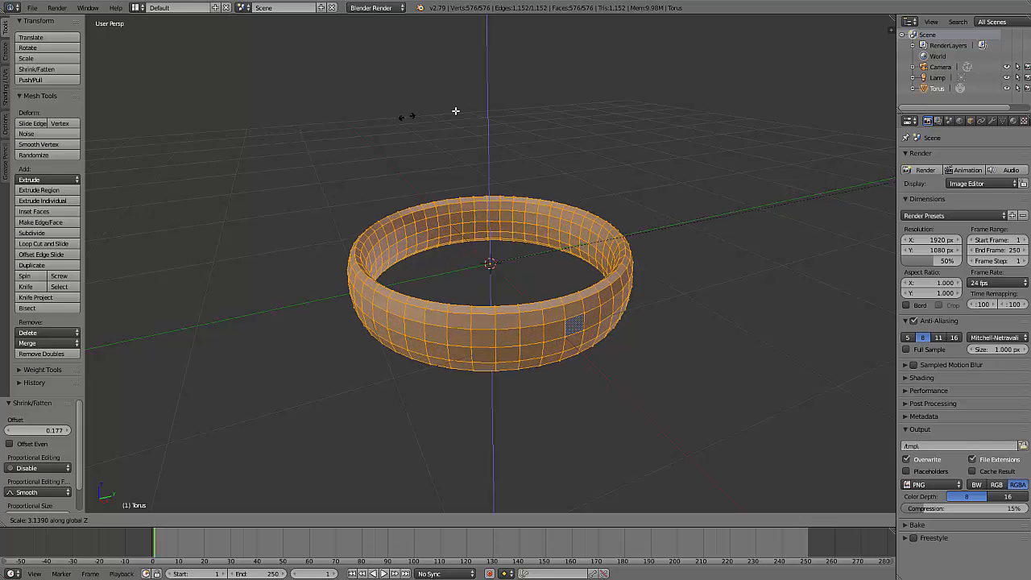
mouse_move(676, 113)
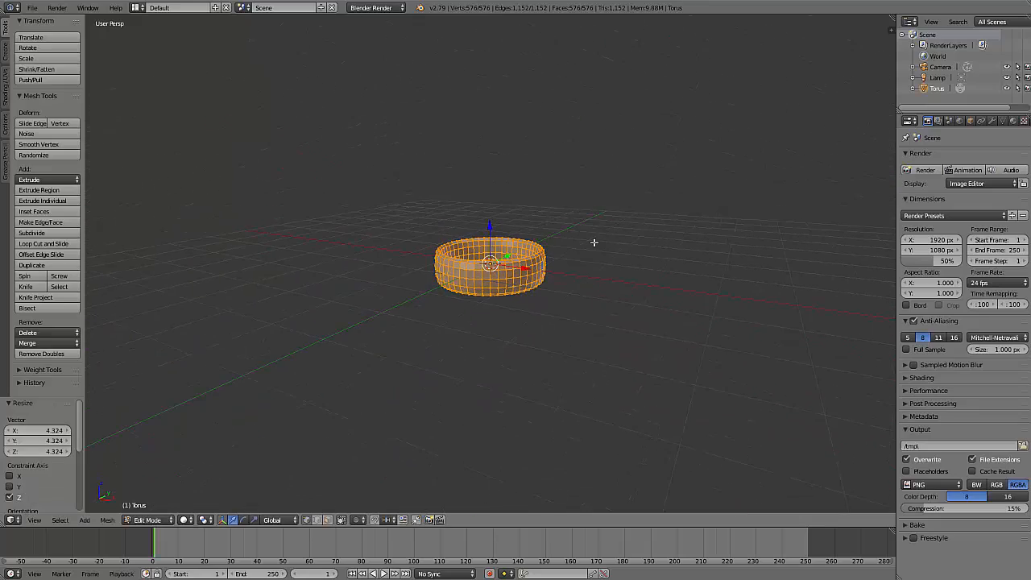
- Fatten the ring's walls with Alt+S so the band gains real thickness, then return to Object Mode
key("Tab")
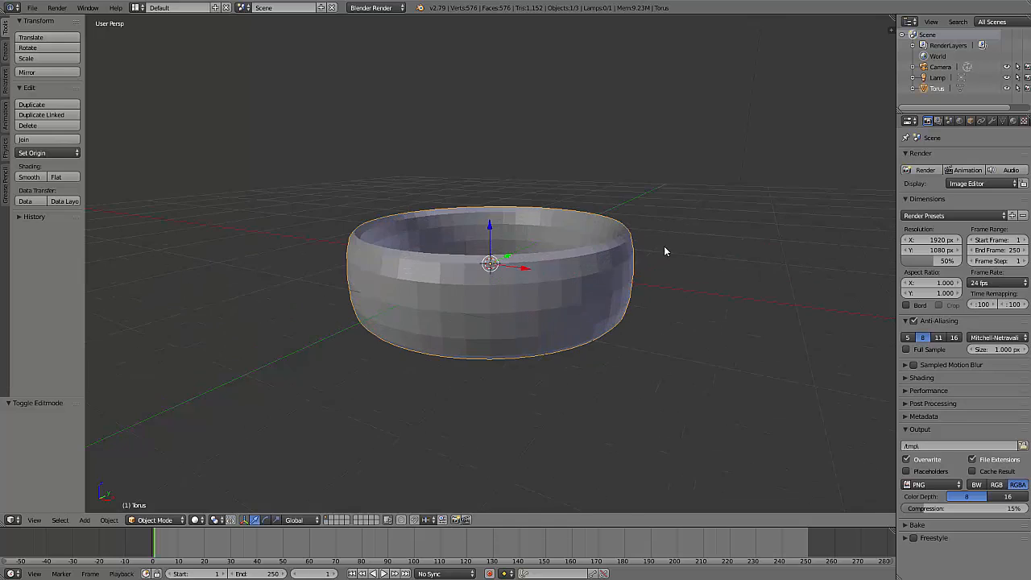
key("Tab")
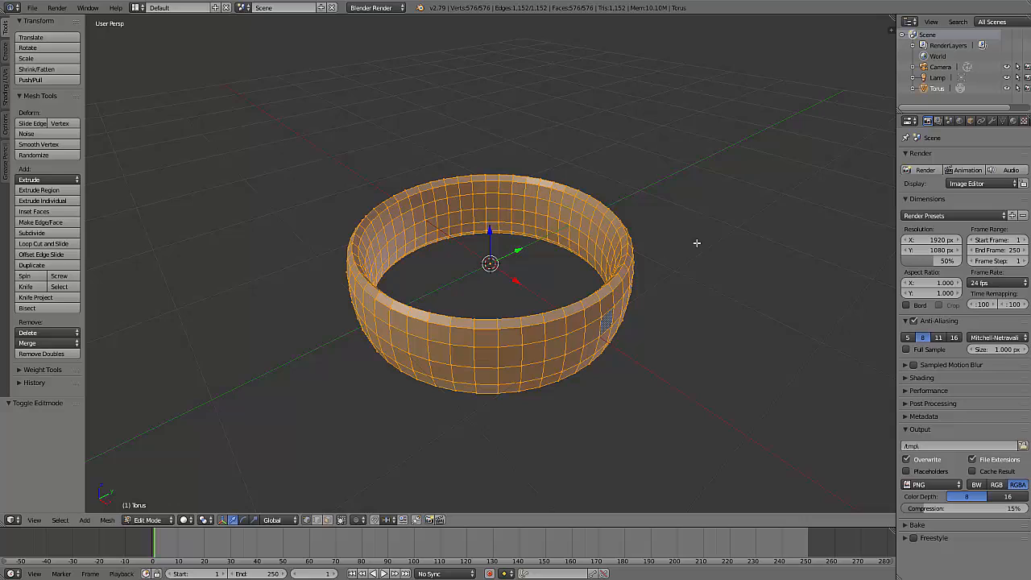
mouse_move(722, 161)
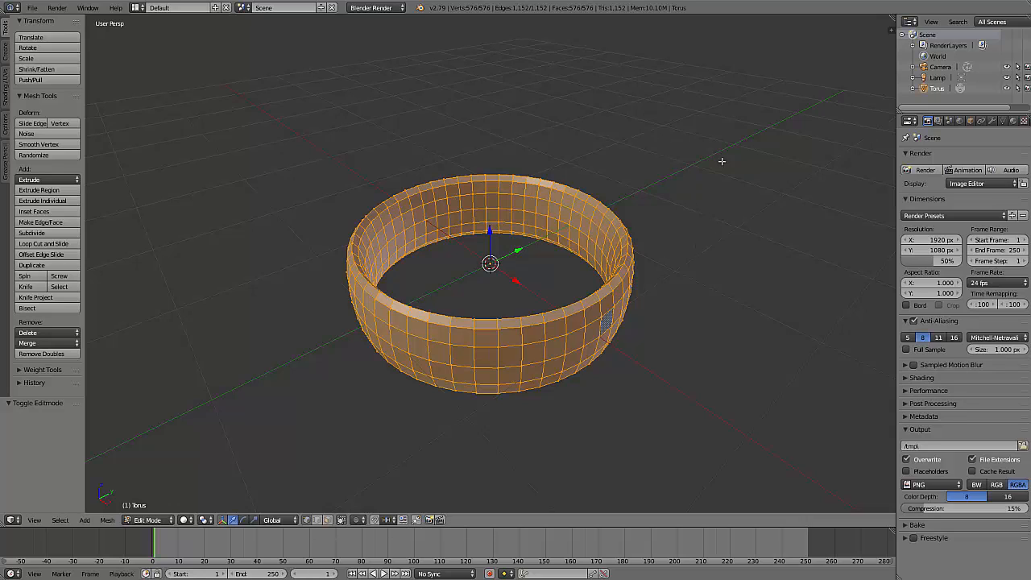
mouse_move(494, 256)
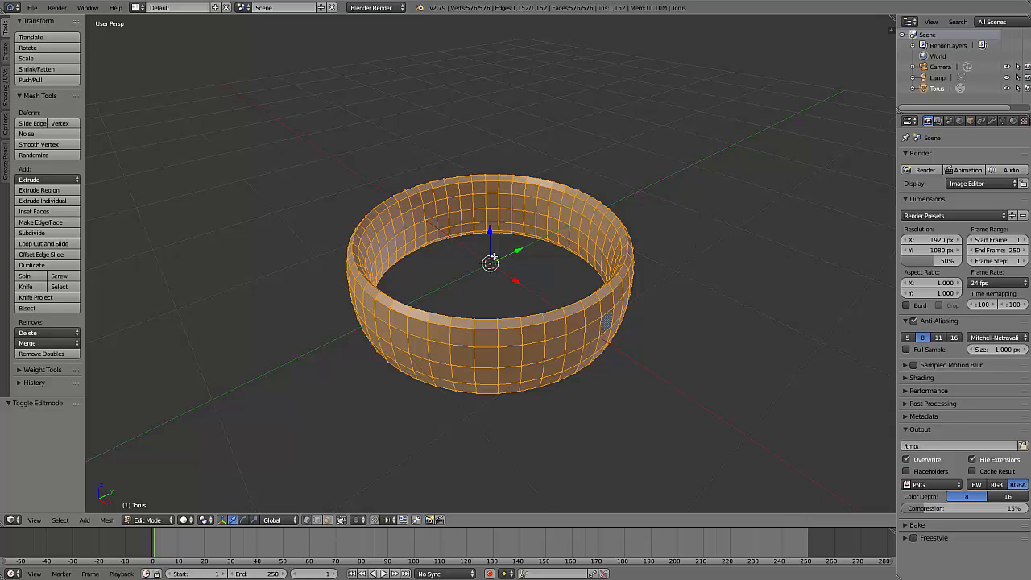
mouse_move(719, 143)
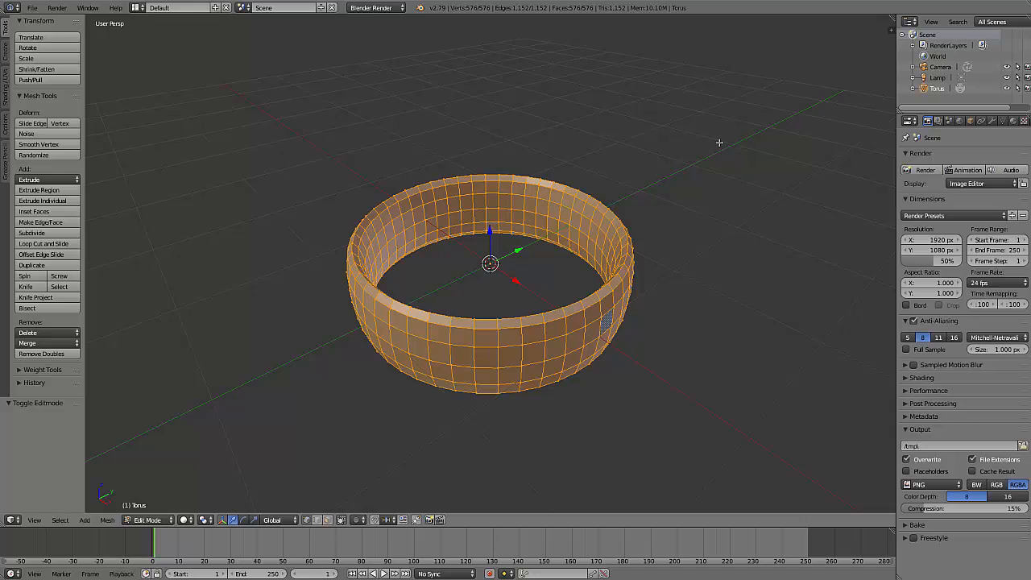
mouse_move(716, 162)
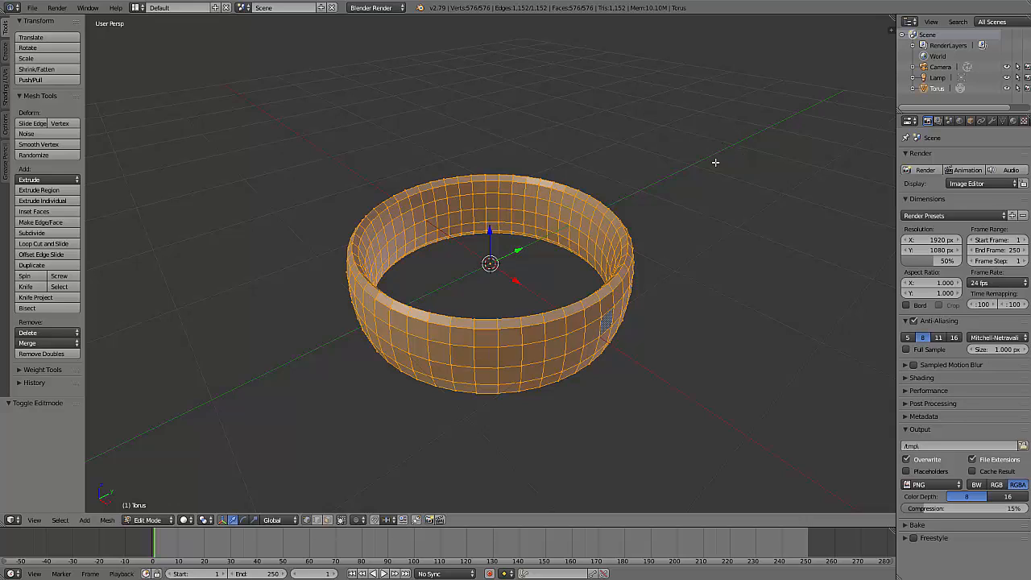
mouse_move(719, 122)
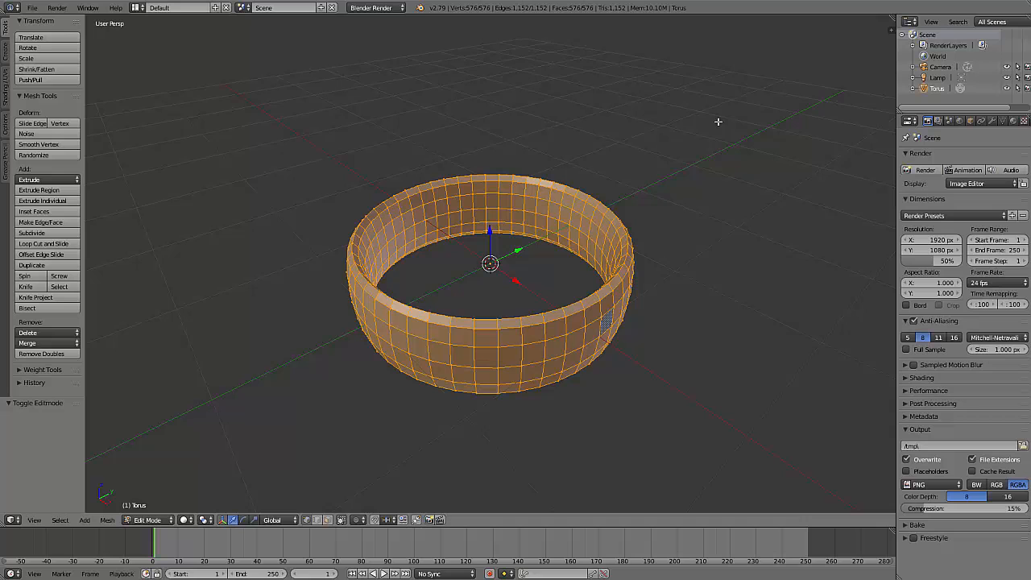
mouse_move(735, 137)
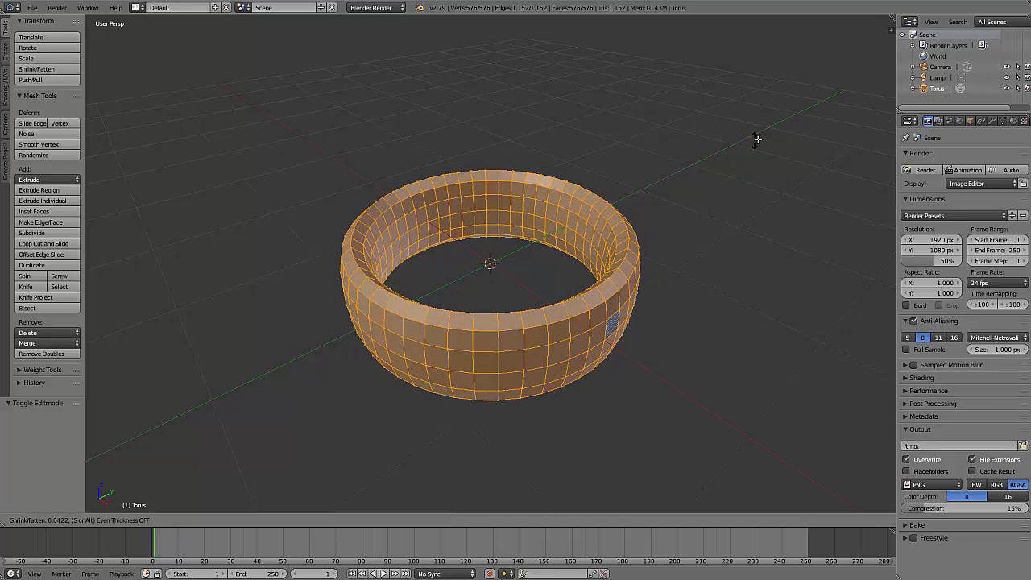
mouse_move(777, 129)
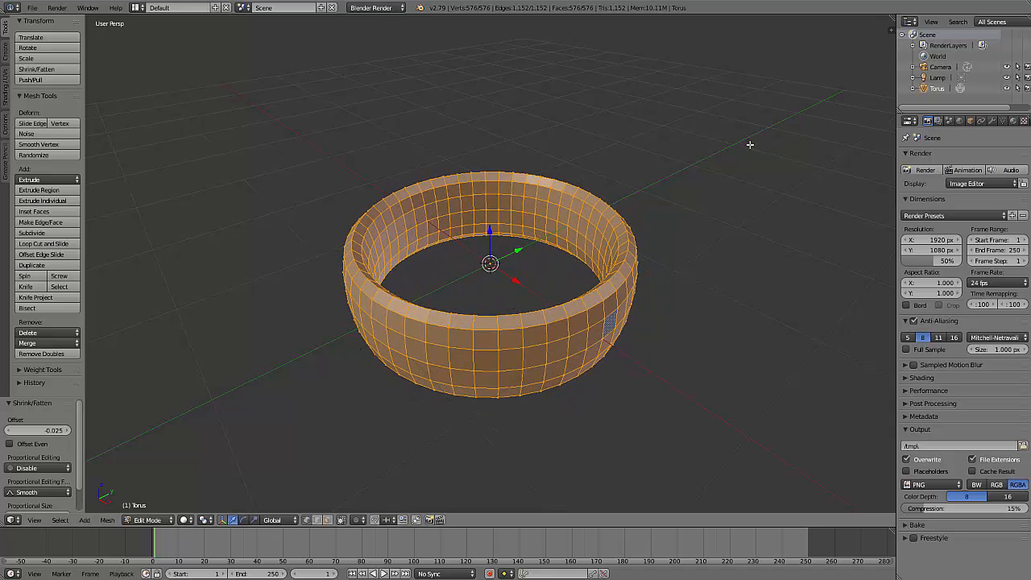
mouse_move(744, 152)
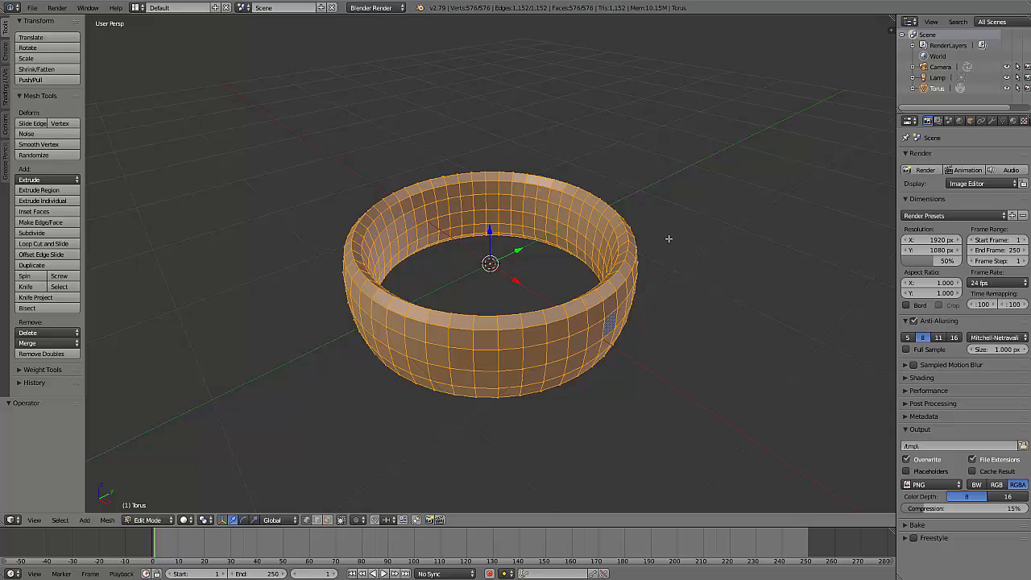
key("Tab")
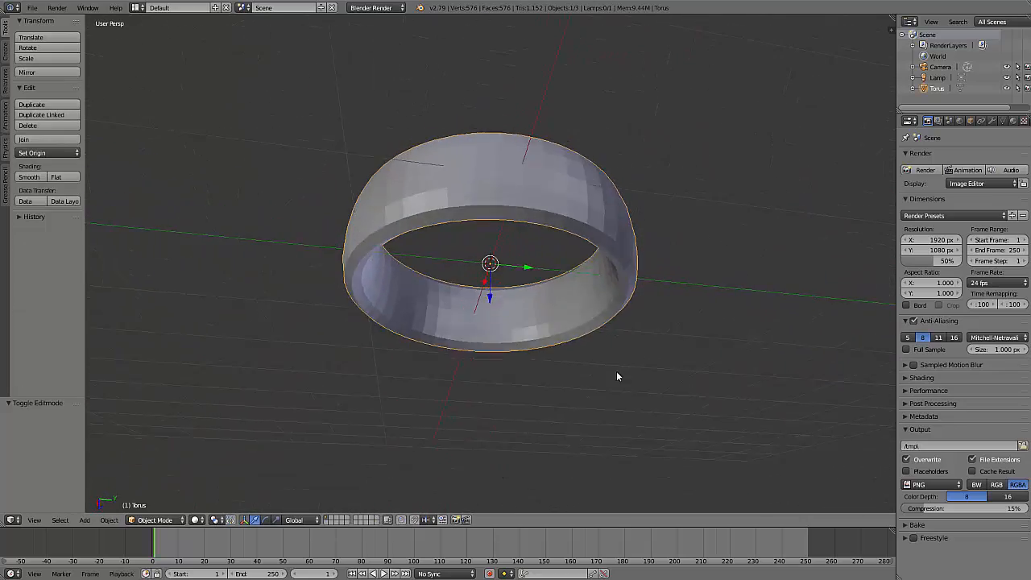
- Add a level-2 Subdivision Surface to the ring and show its modifier settings
left_click_drag(619, 377, 674, 190)
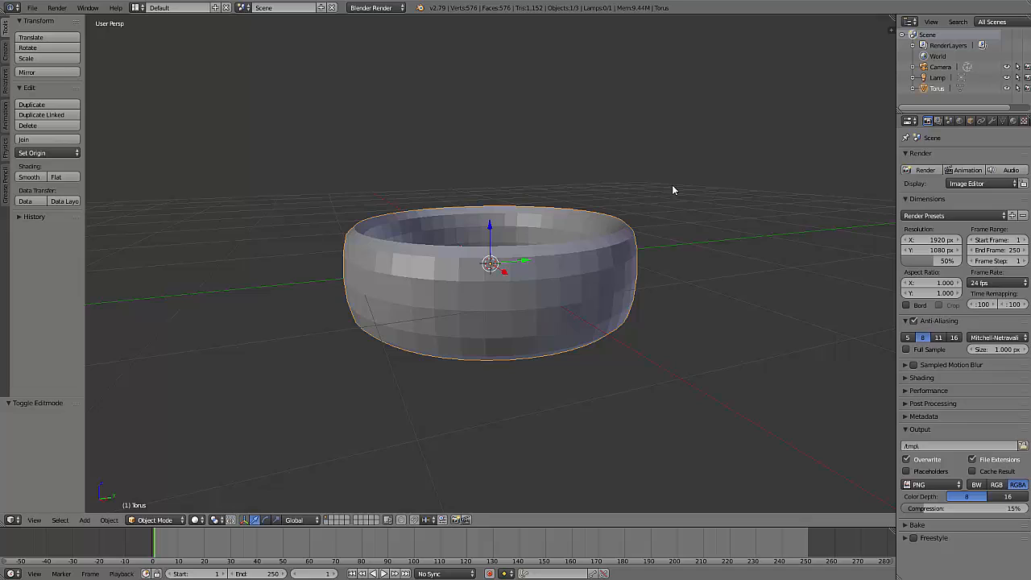
mouse_move(666, 188)
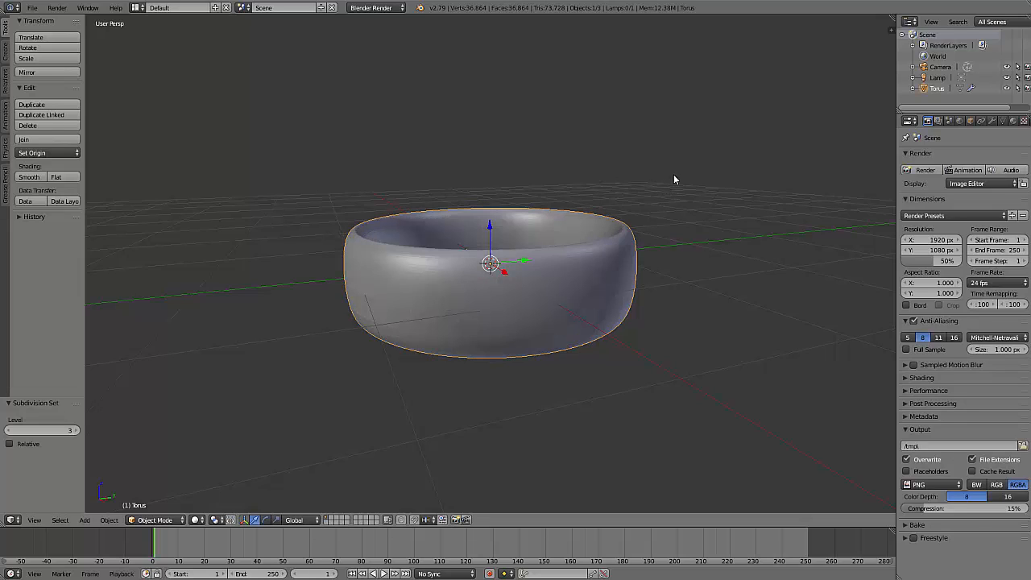
mouse_move(677, 190)
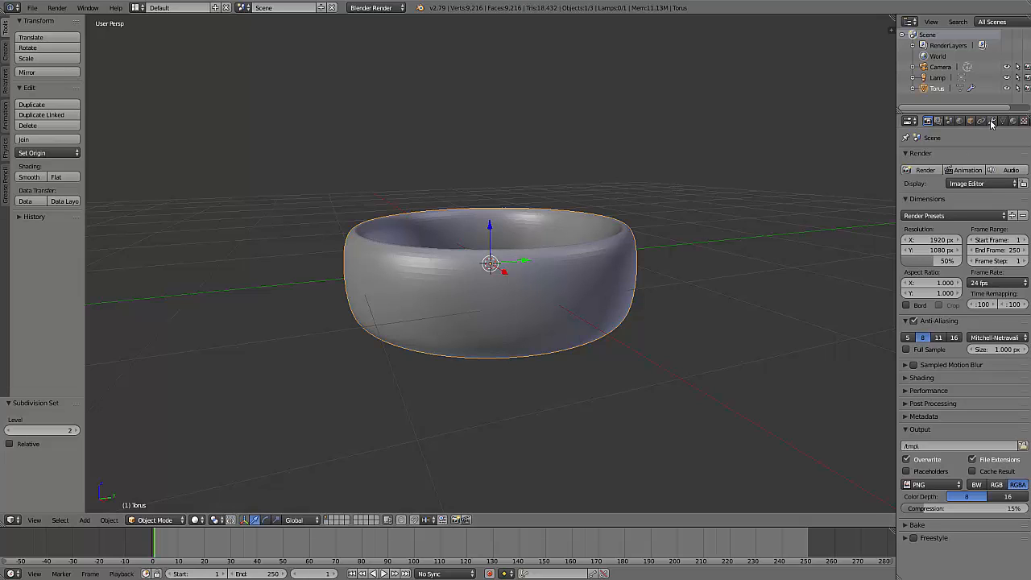
left_click(993, 121)
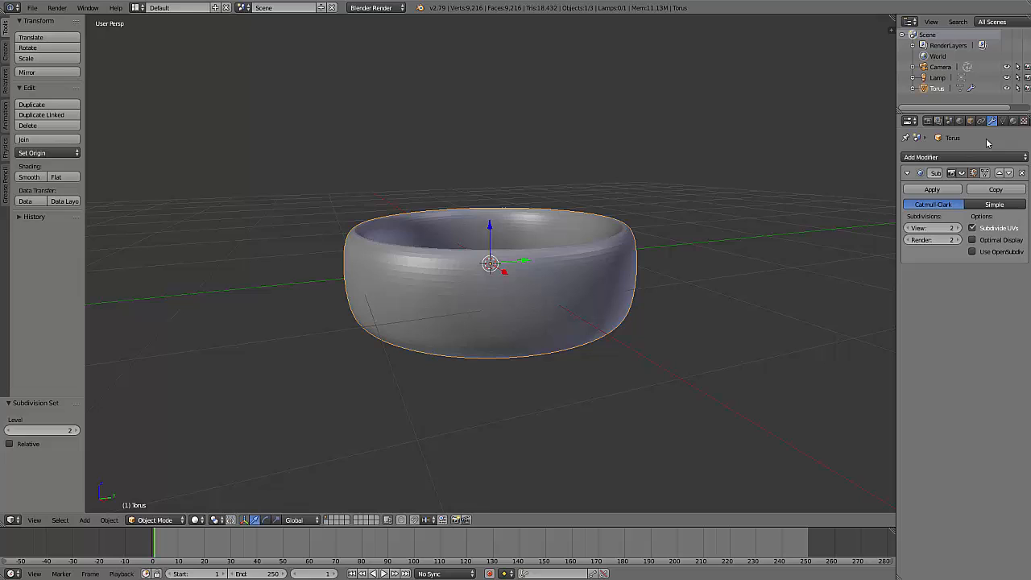
mouse_move(451, 287)
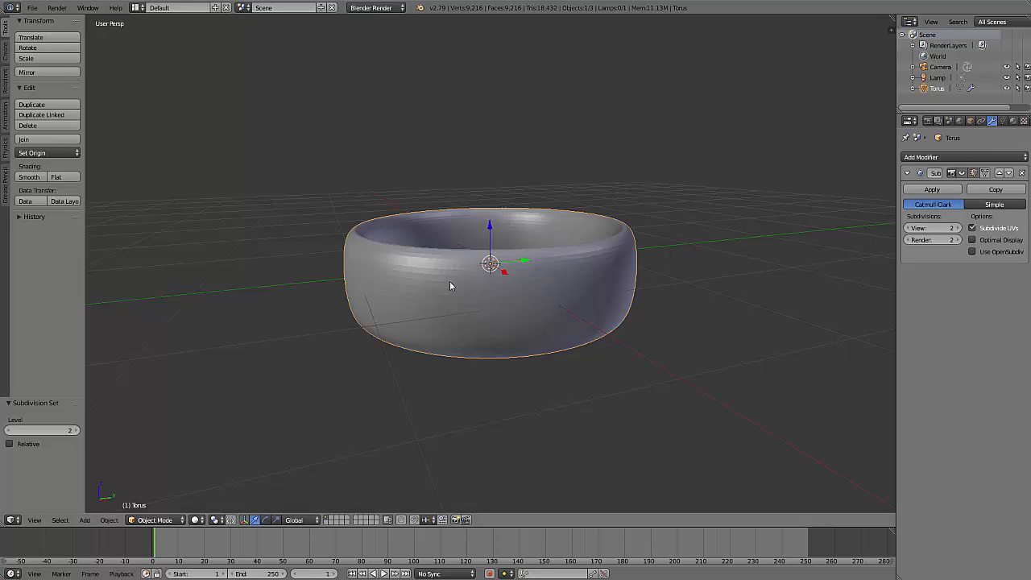
- Apply smooth shading to the ring and inspect it from above and the side
left_click(29, 176)
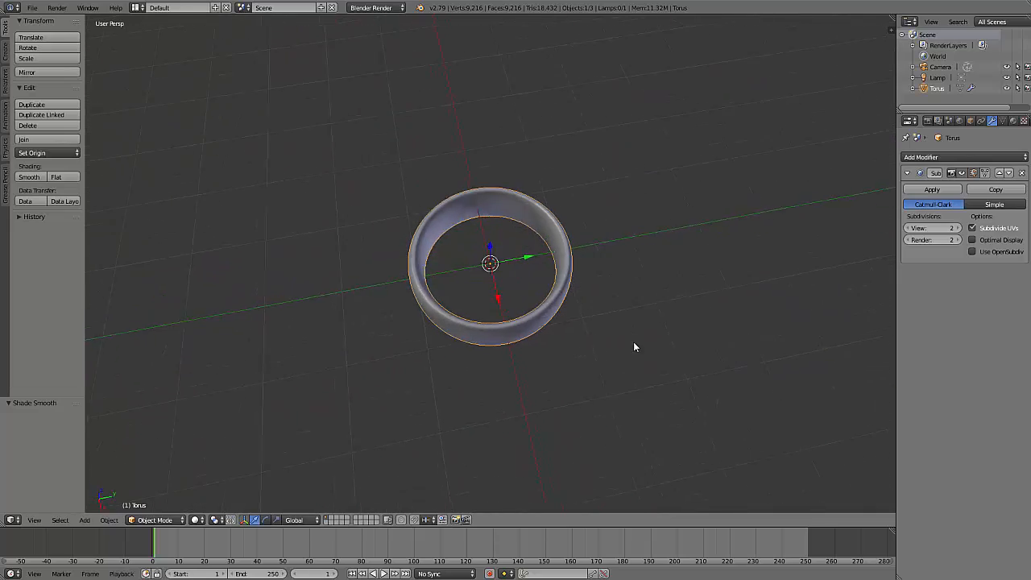
left_click_drag(635, 347, 615, 289)
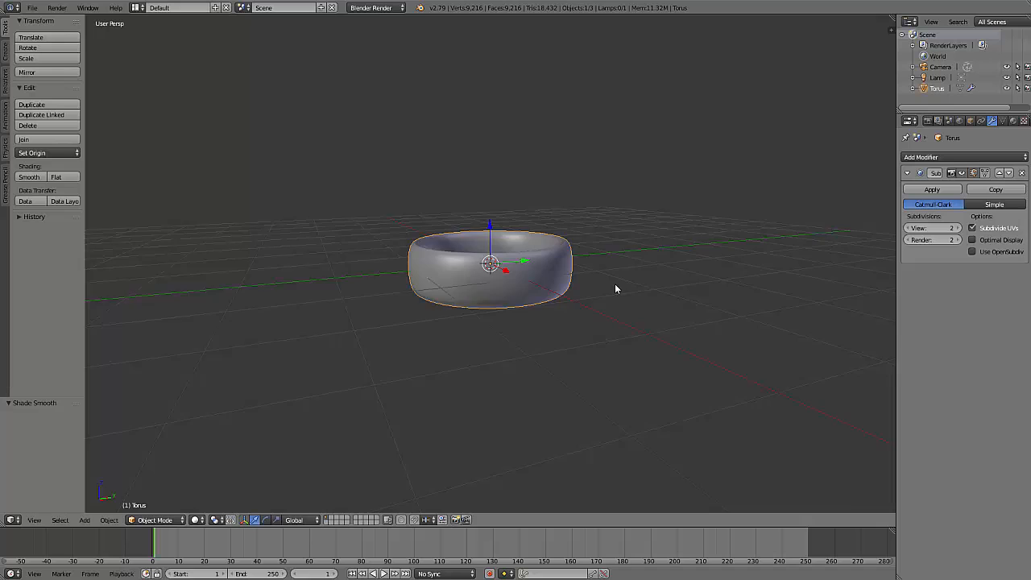
left_click_drag(615, 288, 599, 229)
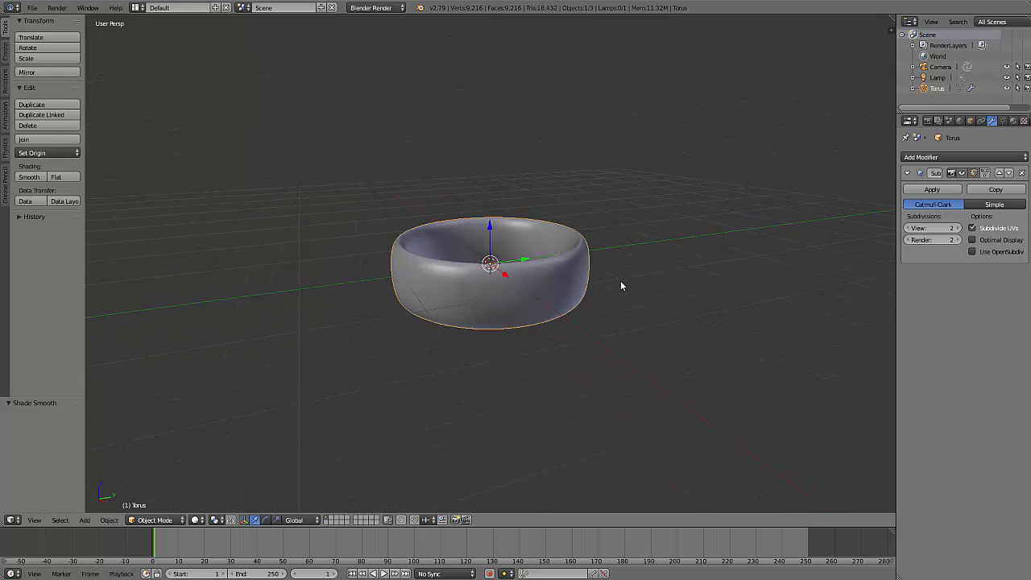
left_click_drag(622, 287, 689, 245)
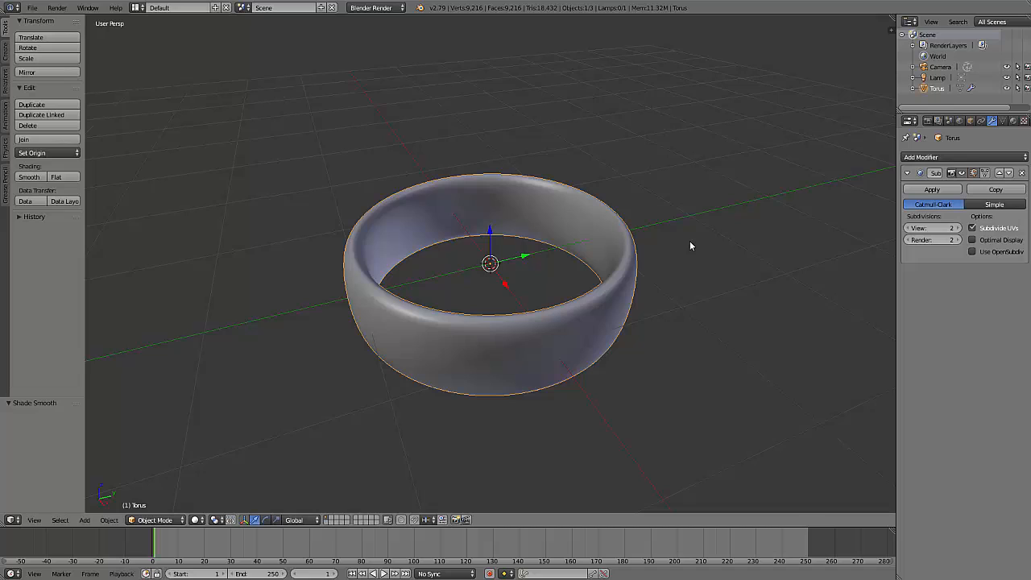